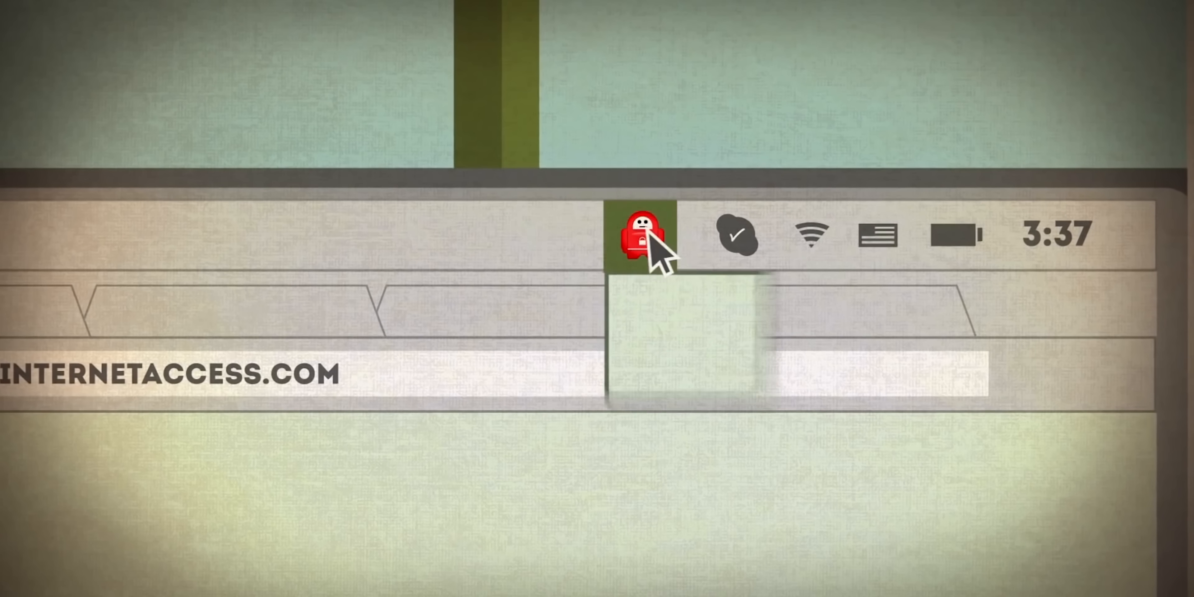
click(642, 233)
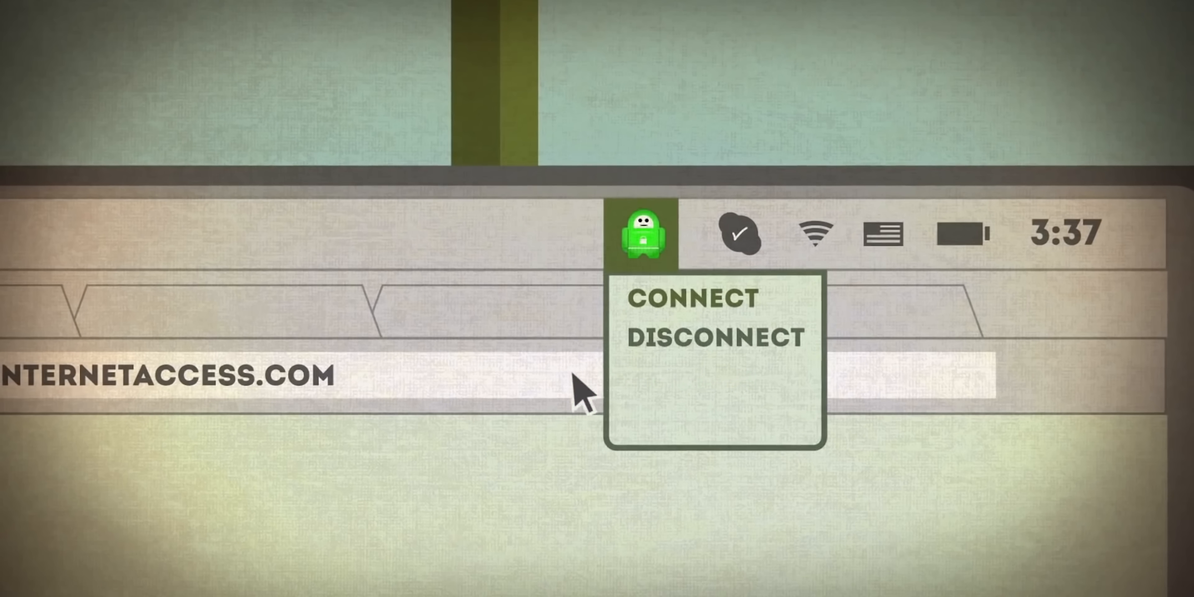